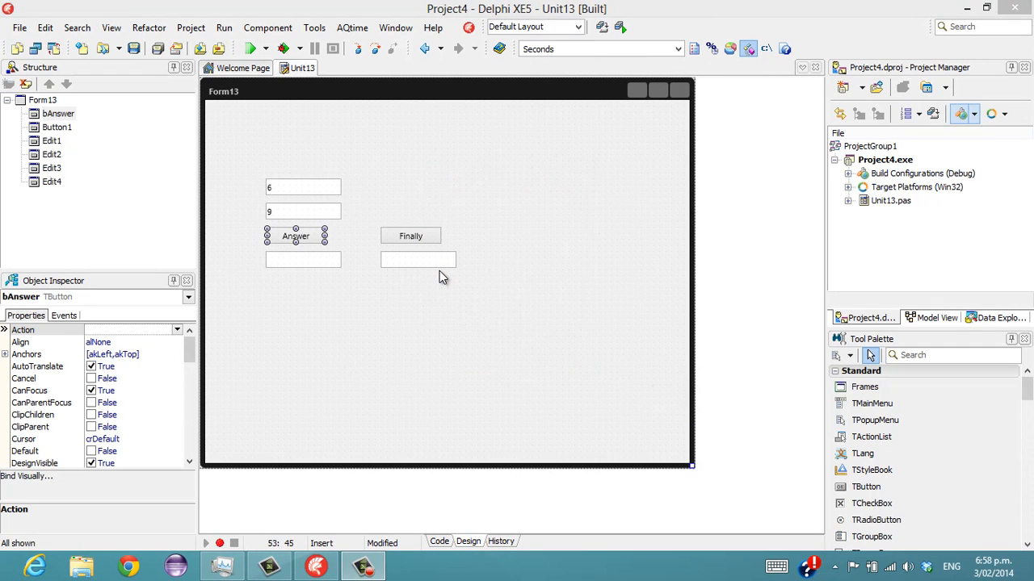
mouse_move(493, 201)
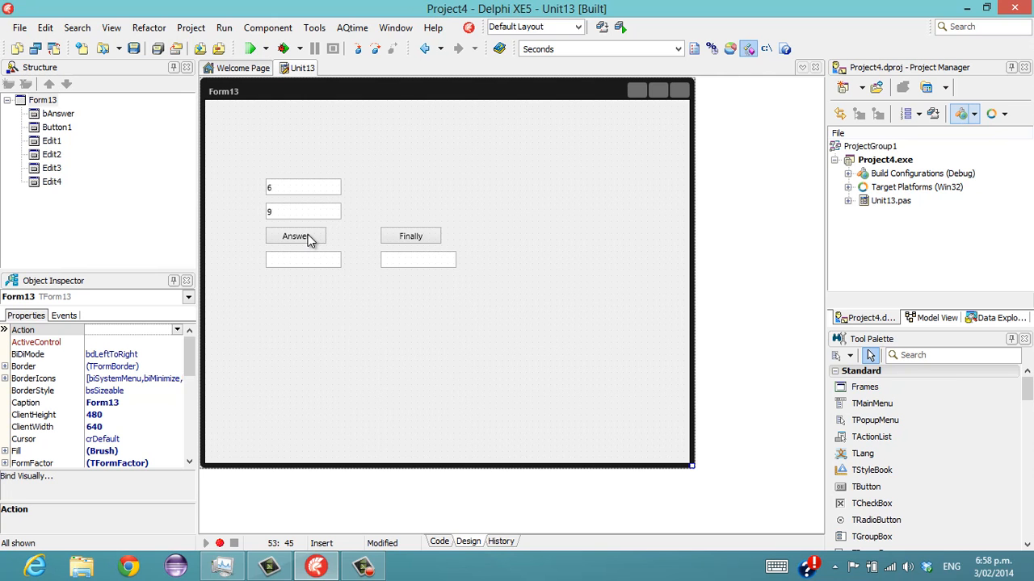
- Show the unit's source and start rewriting LifeTheUniverseAndEverything's Exit line as 'Exit('
left_click(439, 541)
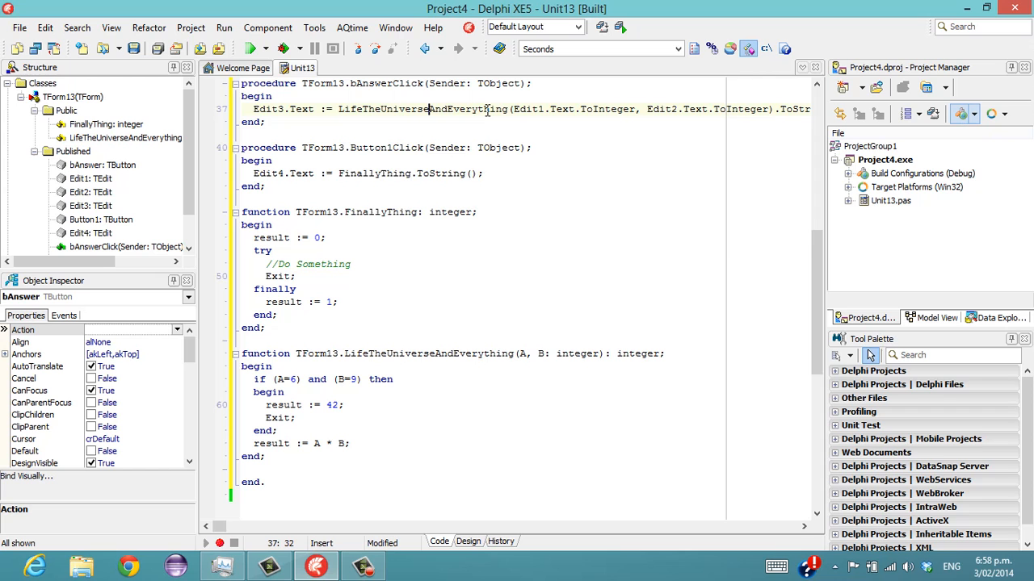
mouse_move(411, 109)
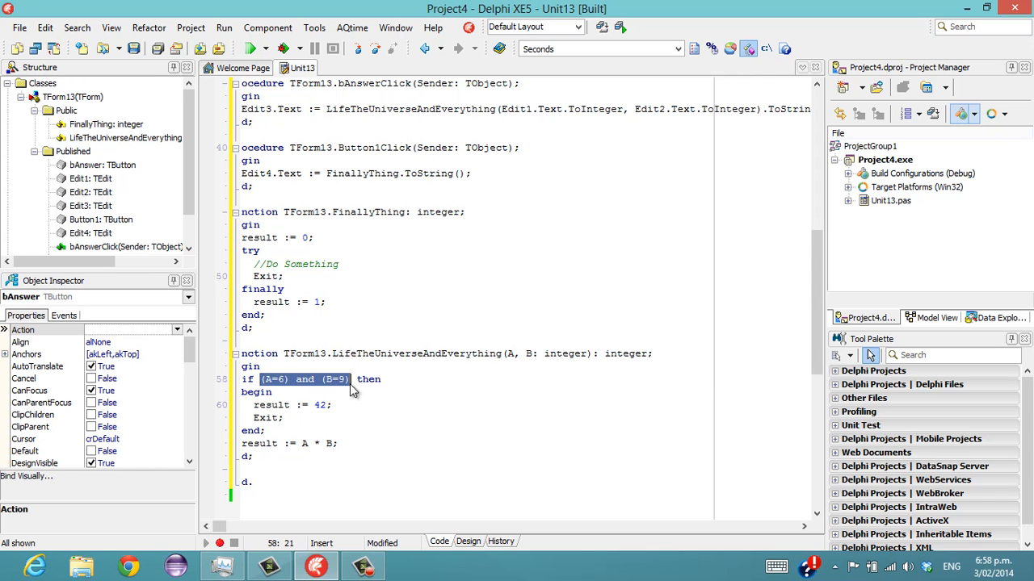
double_click(320, 404)
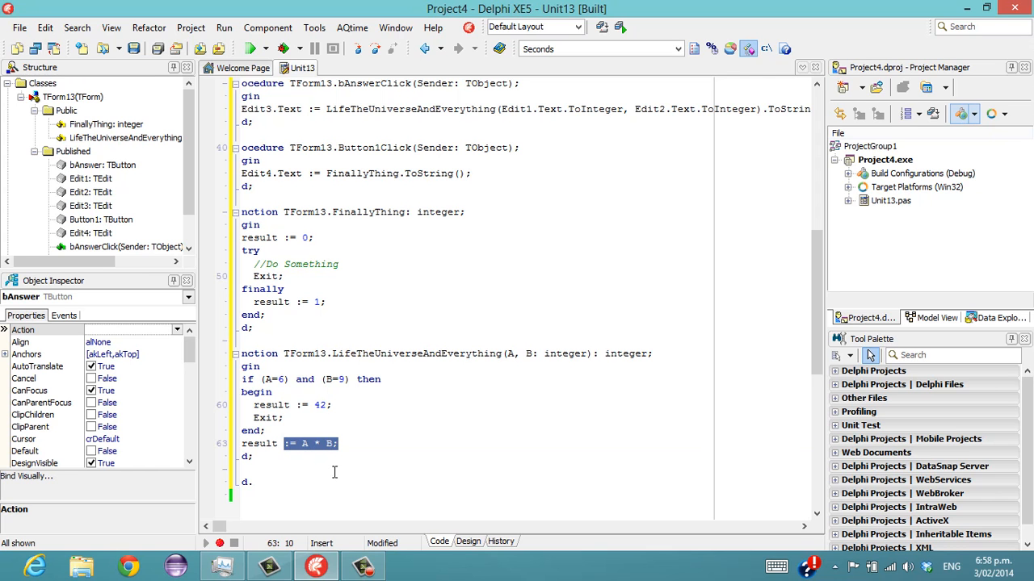
scroll("up", 3)
type("(")
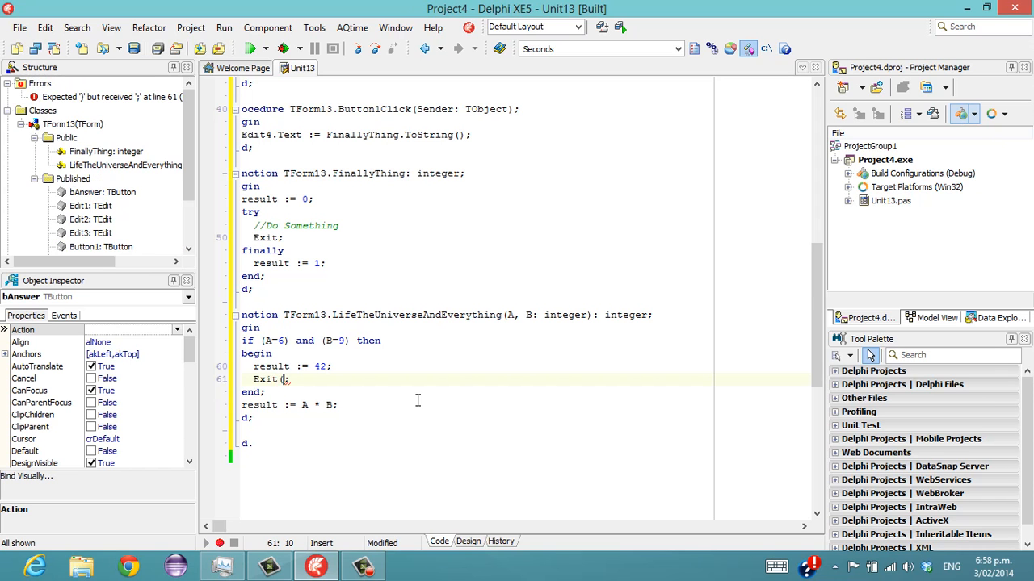
- Complete the call as Exit(42) and run Project4
type("42)")
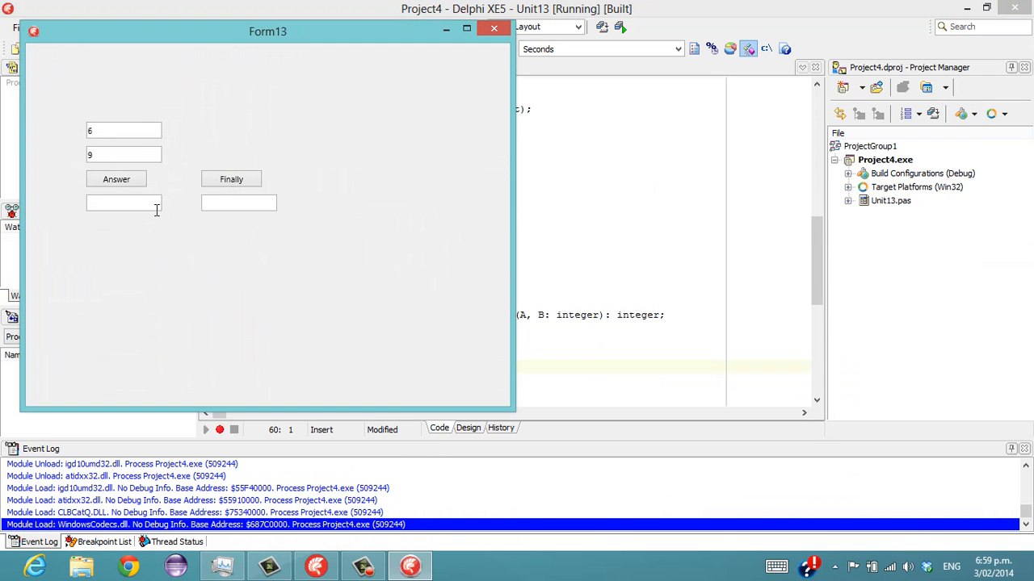
- Compute the answer 42 for inputs 6 and 9, then close Project4
left_click(116, 178)
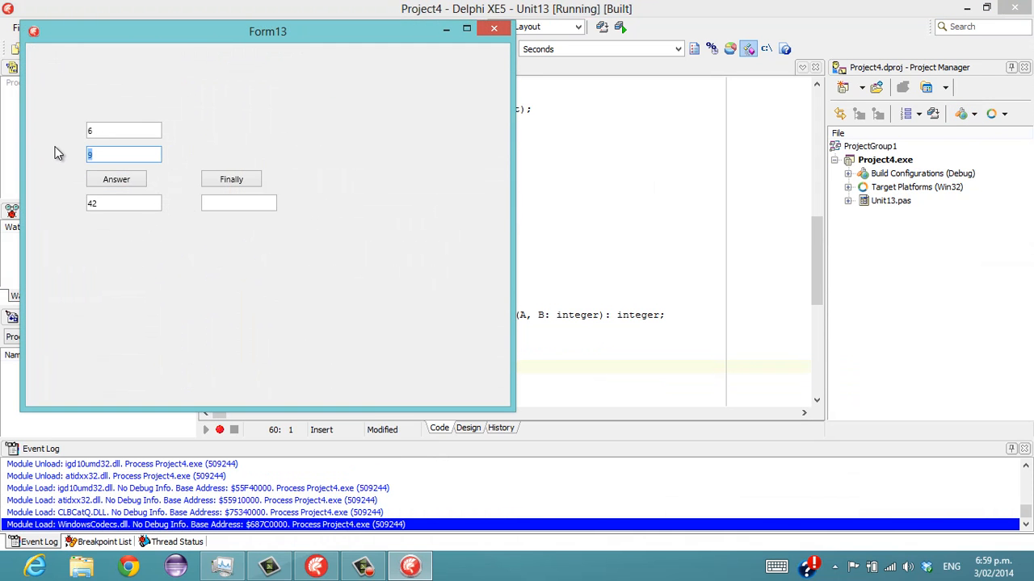
left_click(116, 178)
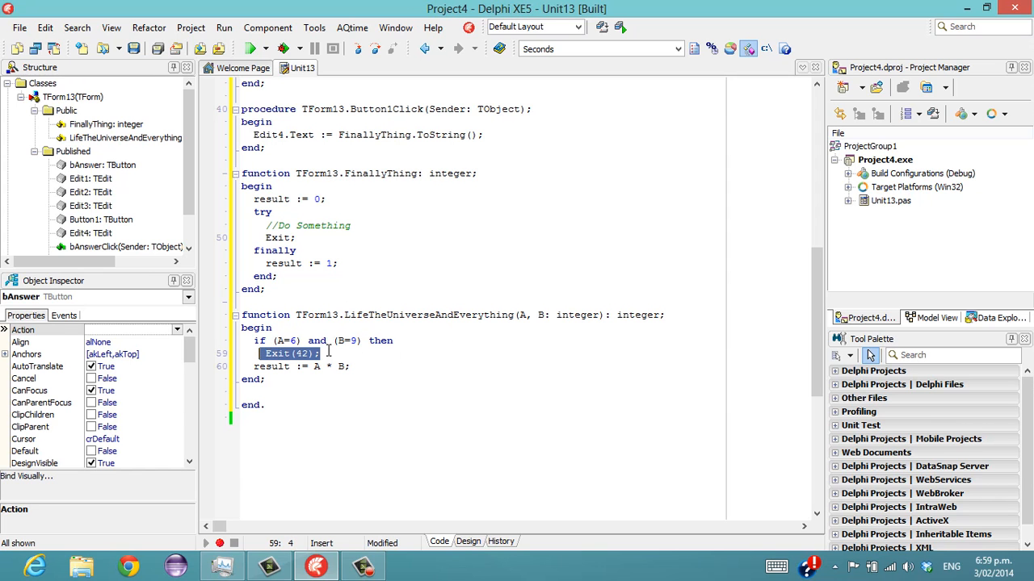
left_click(872, 370)
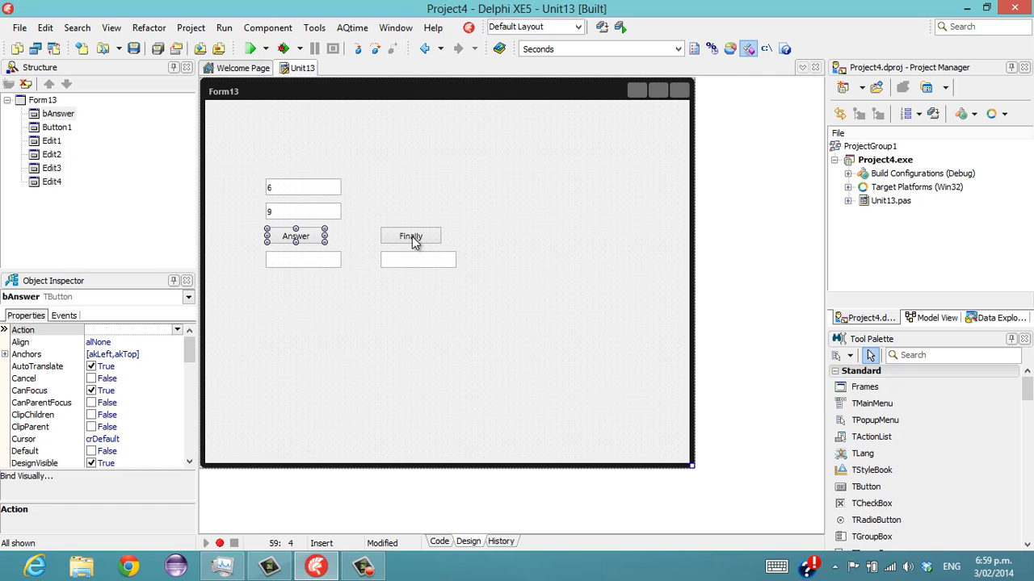
left_click(439, 541)
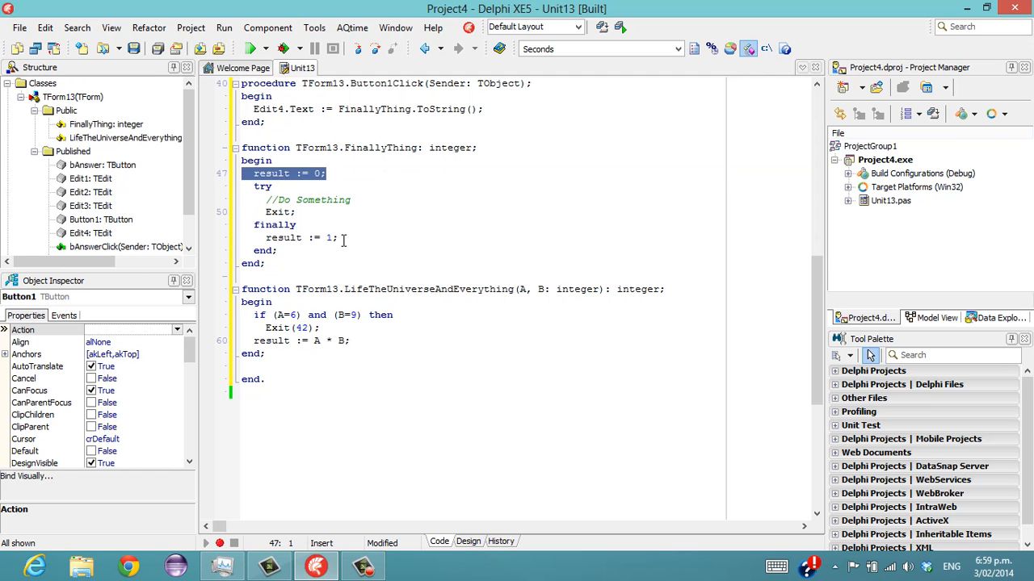
left_click(303, 237)
type("(2)")
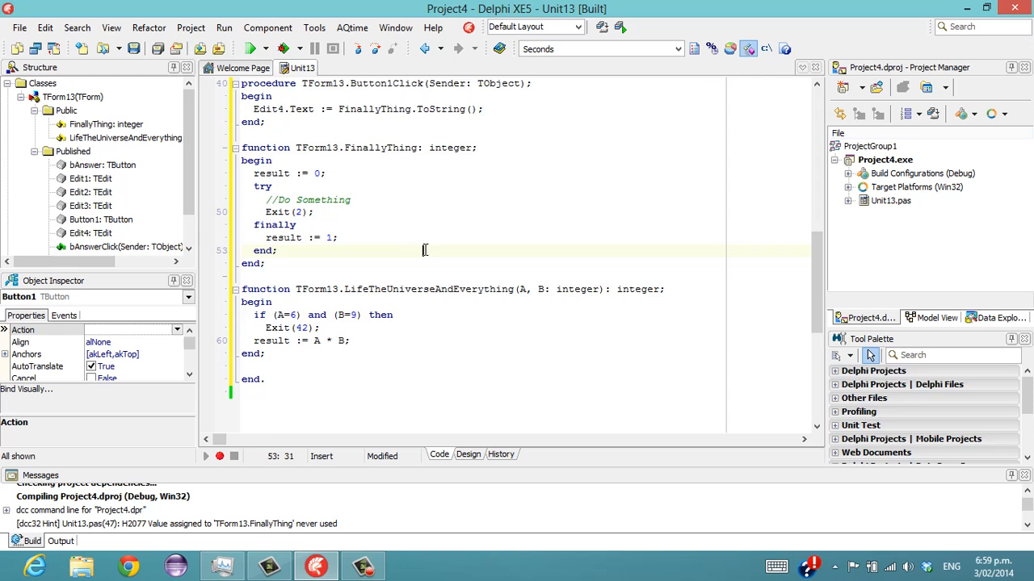
- Return to Form13's design layout with the Finally button selected
left_click(468, 453)
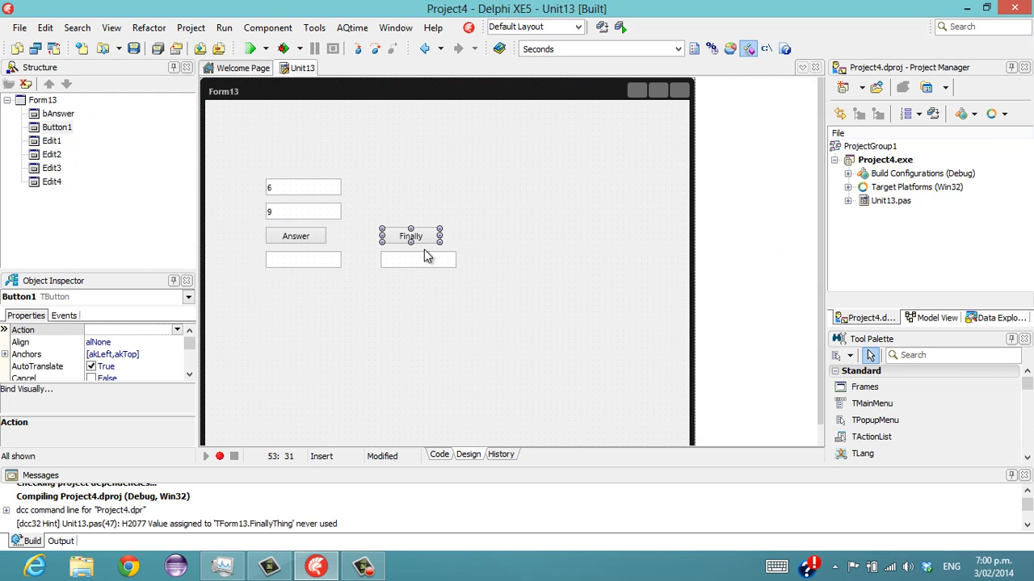